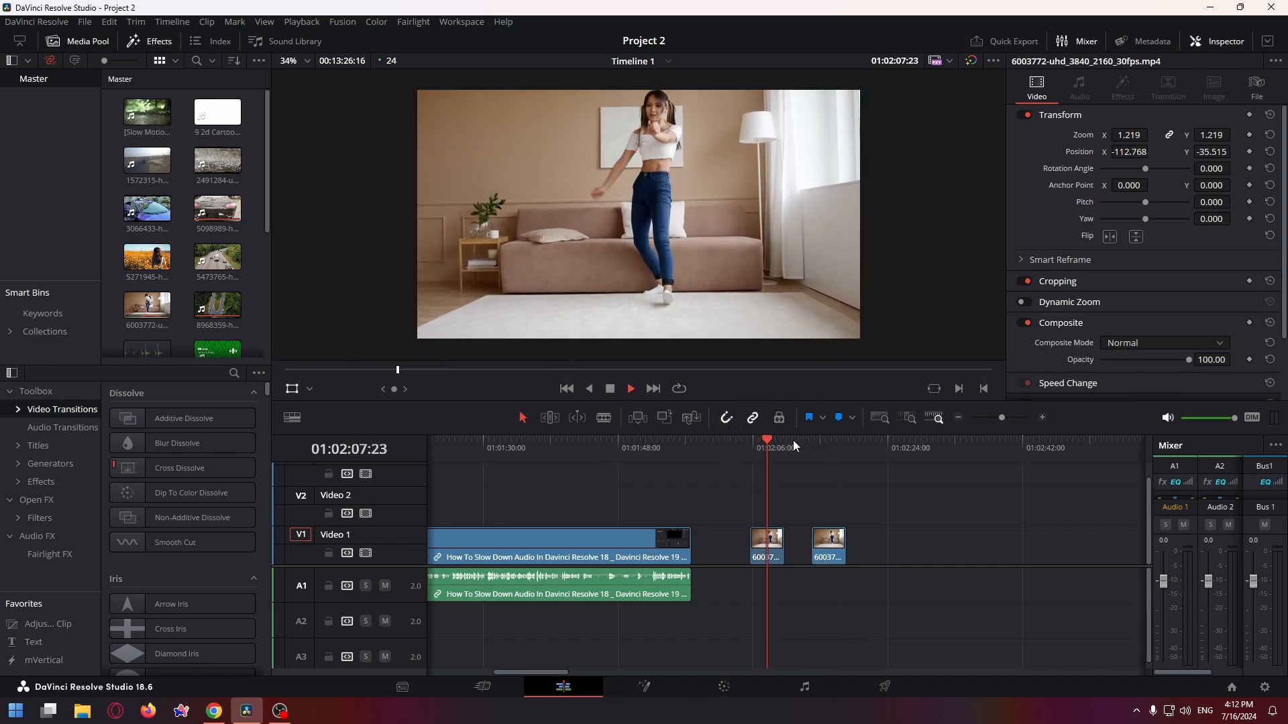
- Select the second dancer clip on V1 to bring it into Fusion
{"action": "left_click", "coordinate": [827, 546]}
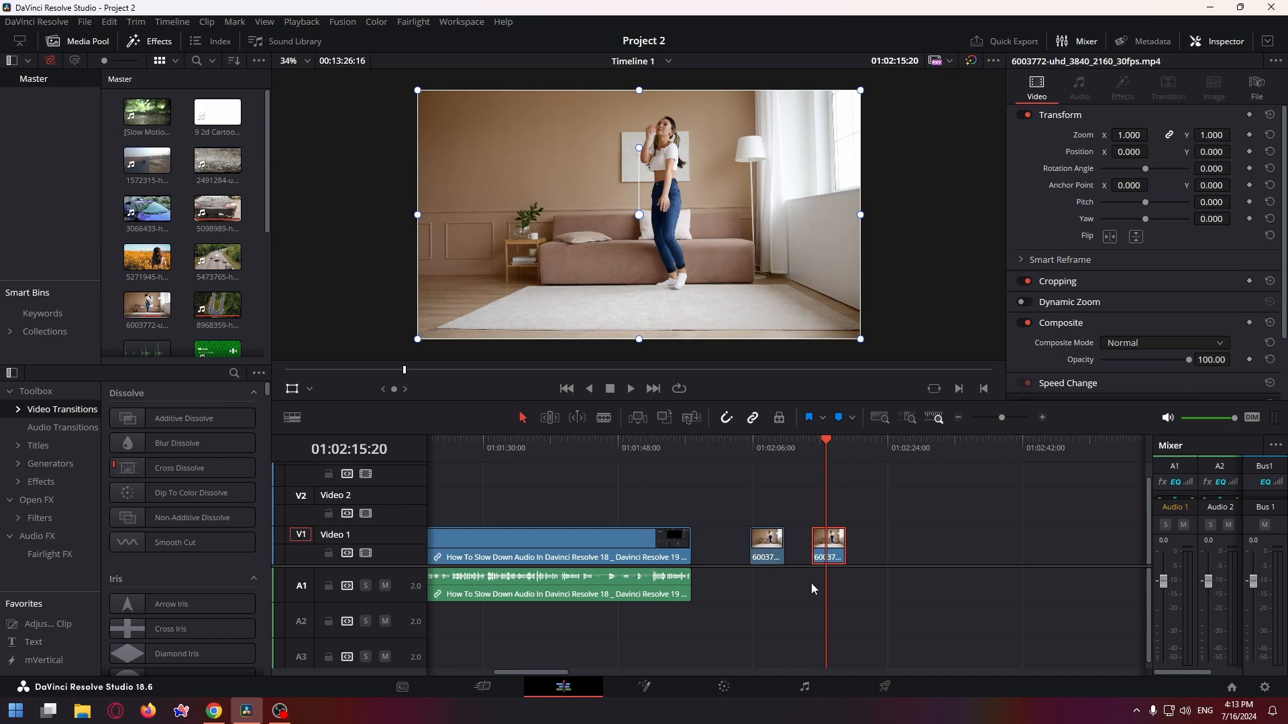
{"action": "mouse_move", "coordinate": [772, 586]}
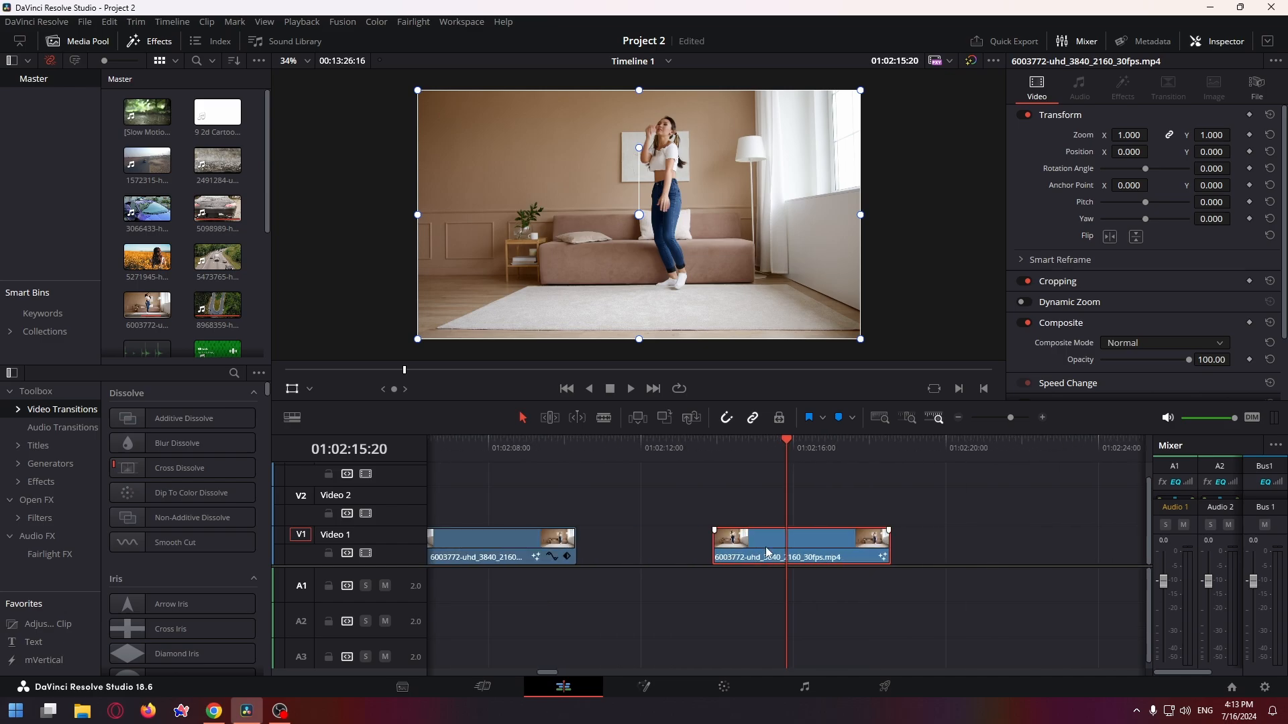
{"action": "mouse_move", "coordinate": [711, 670]}
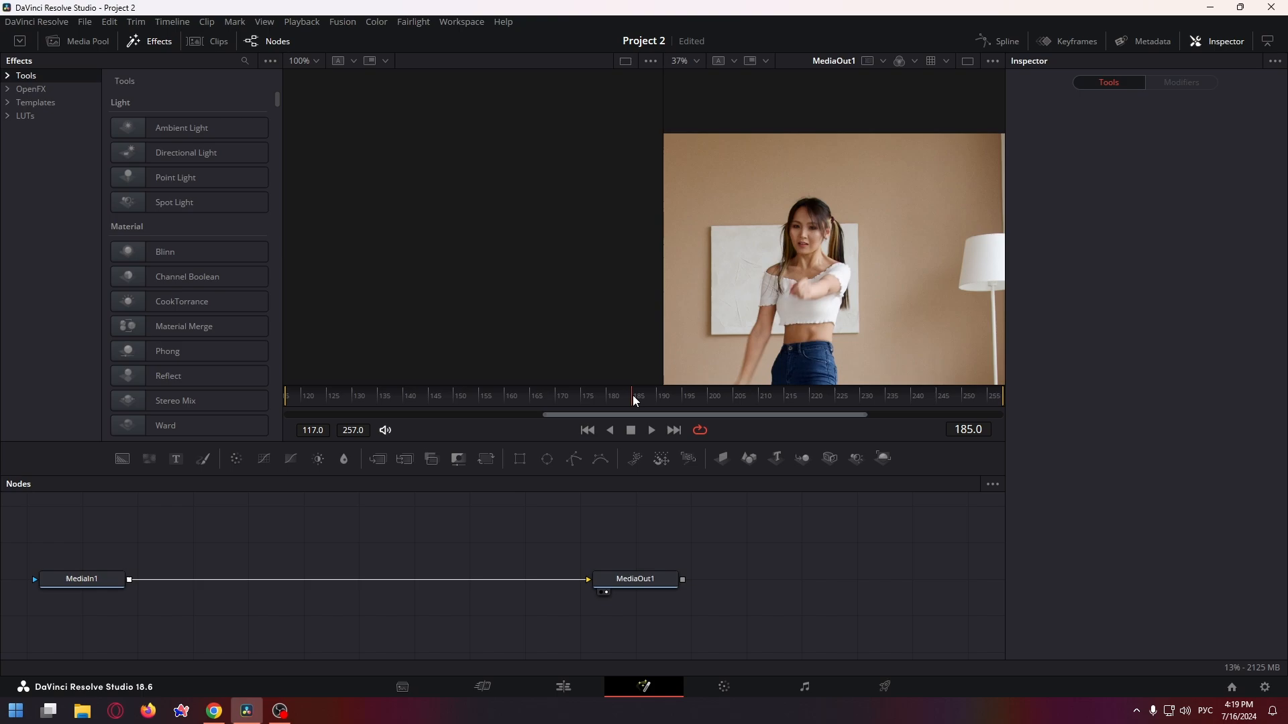
- Add a Planar Tracker node to the node graph via the Select Tool search
{"action": "left_click", "coordinate": [636, 395]}
{"action": "type", "text": "Planar Tracker"}
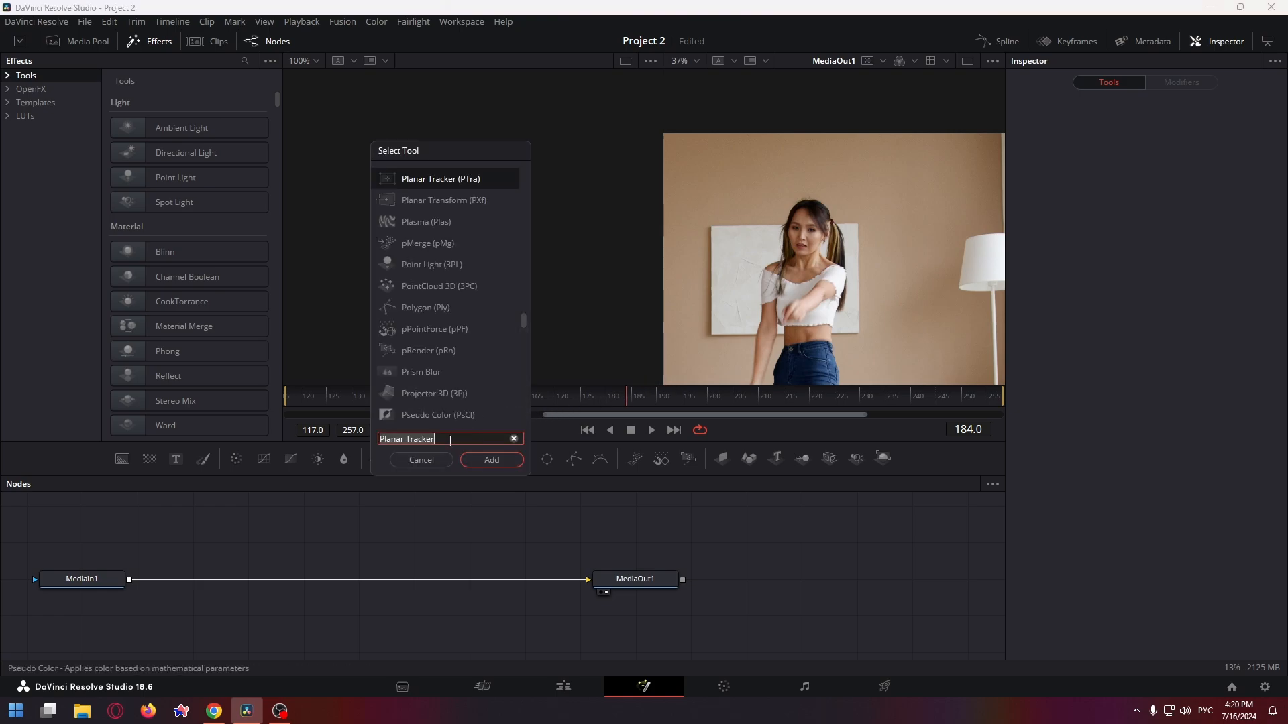
{"action": "mouse_move", "coordinate": [440, 178]}
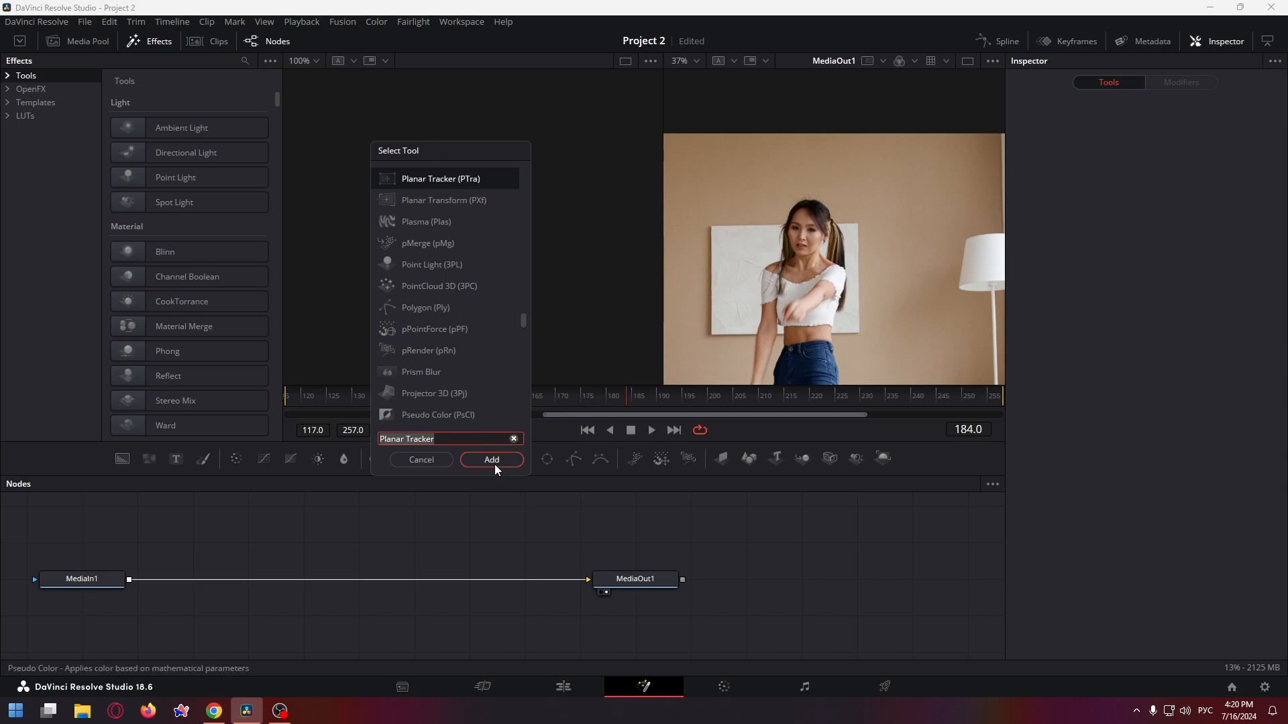
{"action": "left_click", "coordinate": [491, 458]}
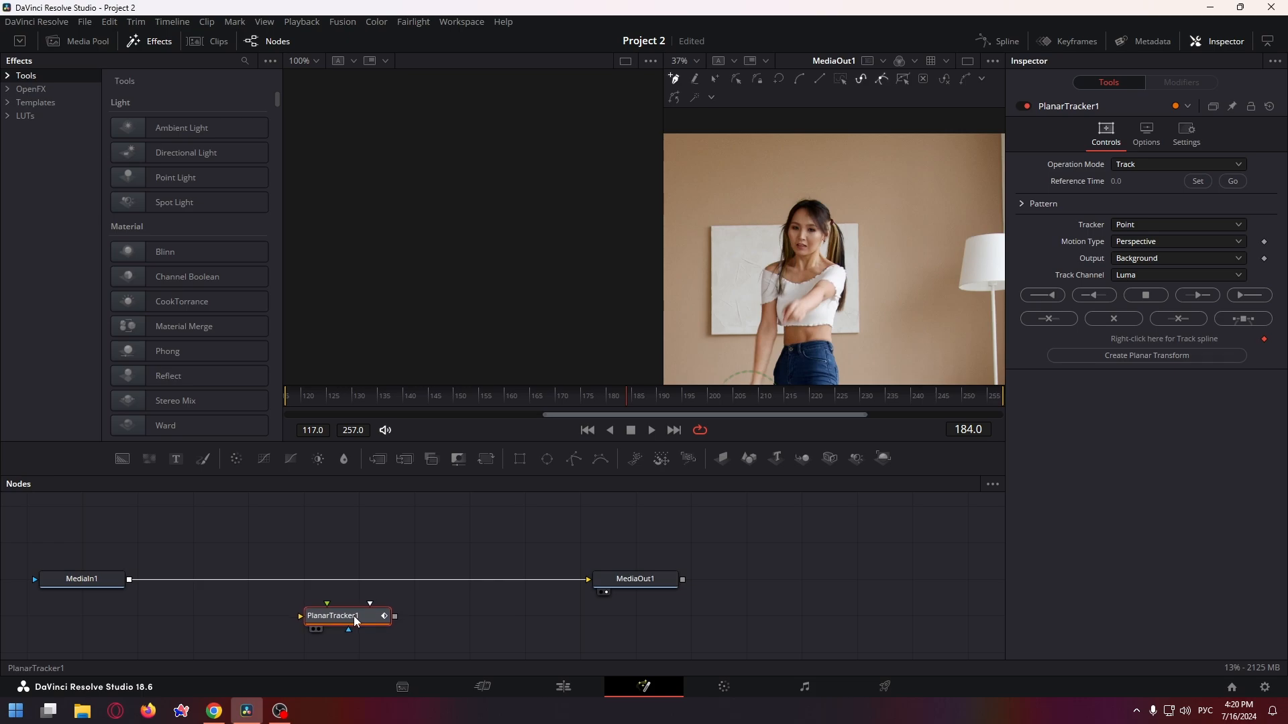
- Wire PlanarTracker1 between MediaIn1 and MediaOut1 by dropping it on their connection
{"action": "left_click_drag", "start_coordinate": [345, 616], "coordinate": [345, 609]}
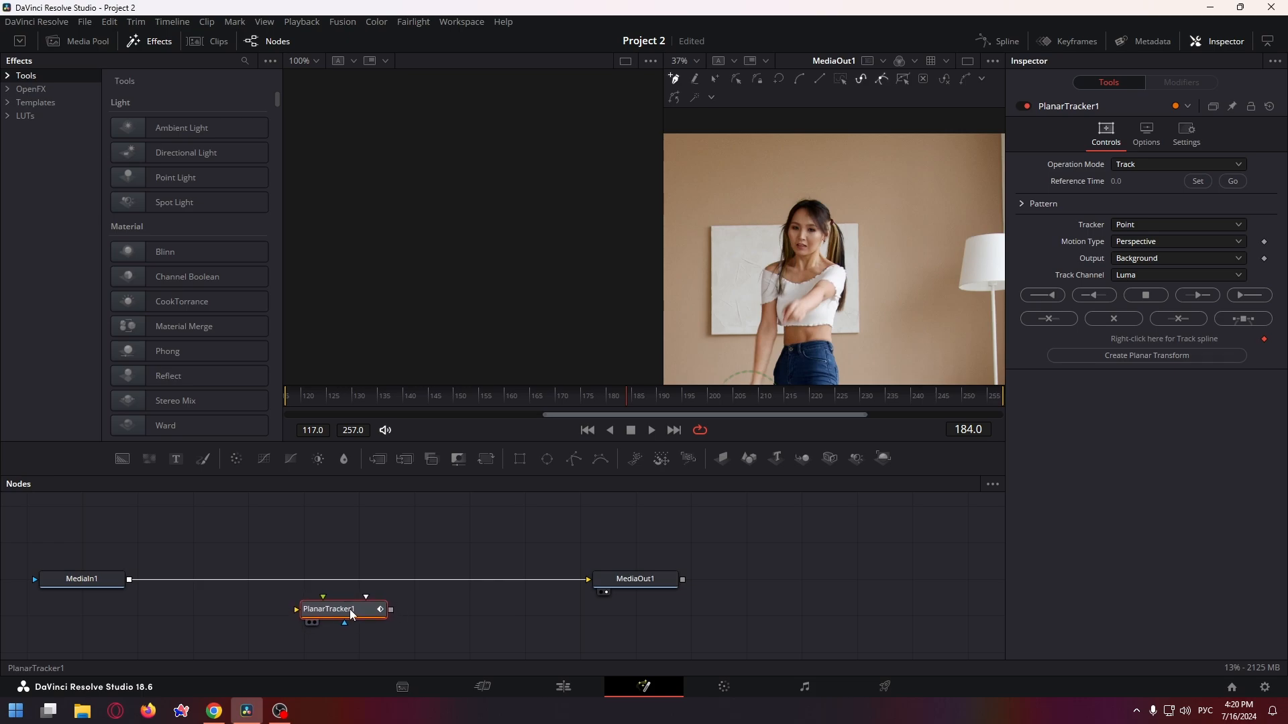
{"action": "left_click_drag", "start_coordinate": [341, 609], "coordinate": [336, 586]}
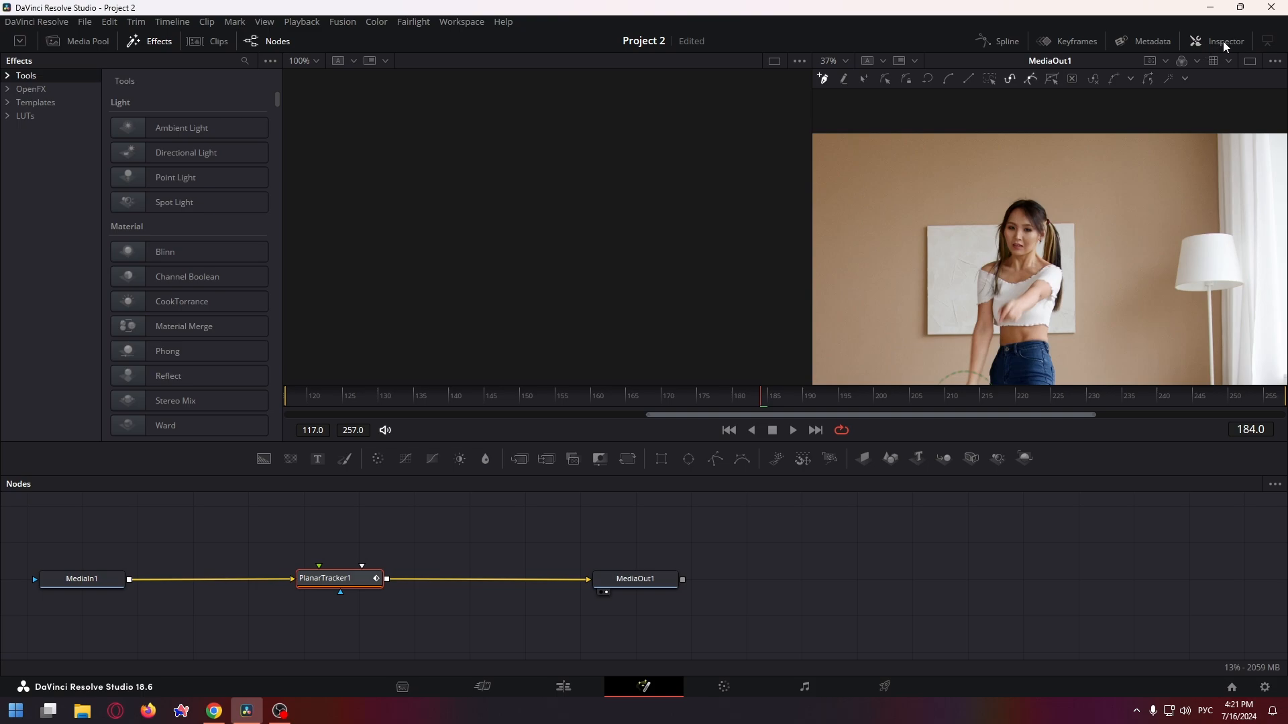
{"action": "mouse_move", "coordinate": [1225, 47]}
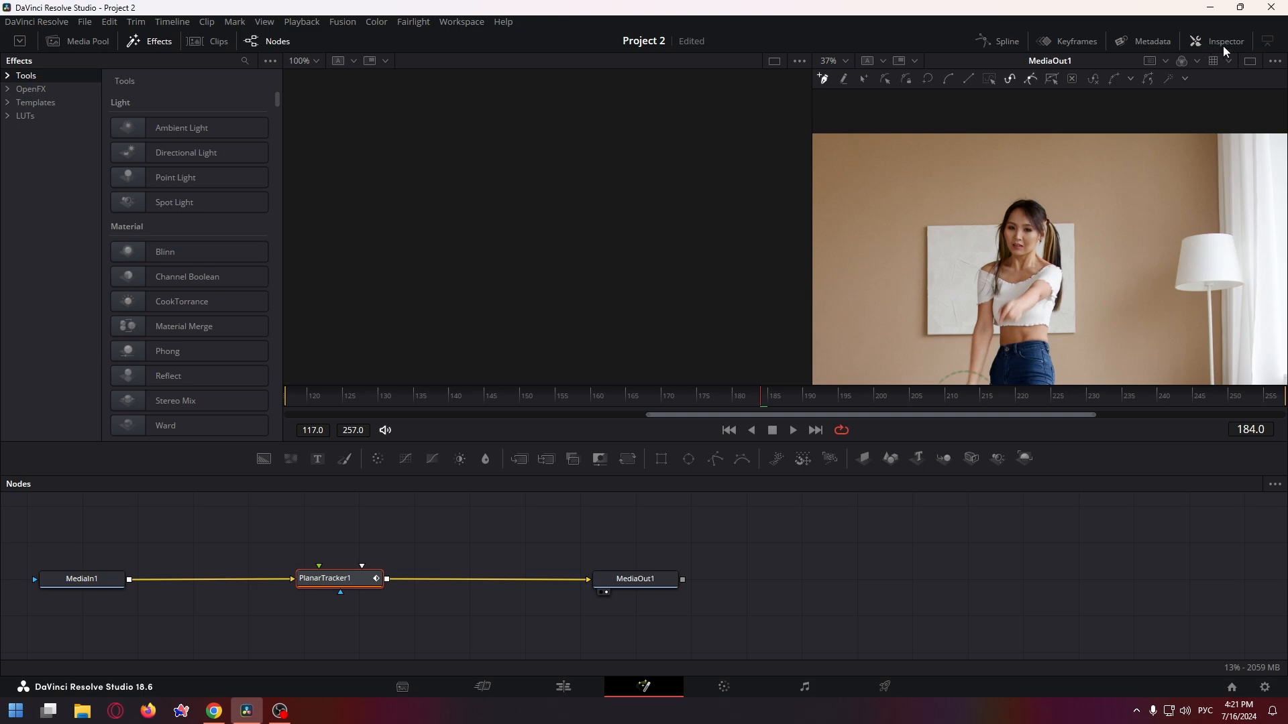
- Set reference time 184, Hybrid Point/Area tracker and Translation motion type in the Inspector
{"action": "left_click", "coordinate": [1223, 41]}
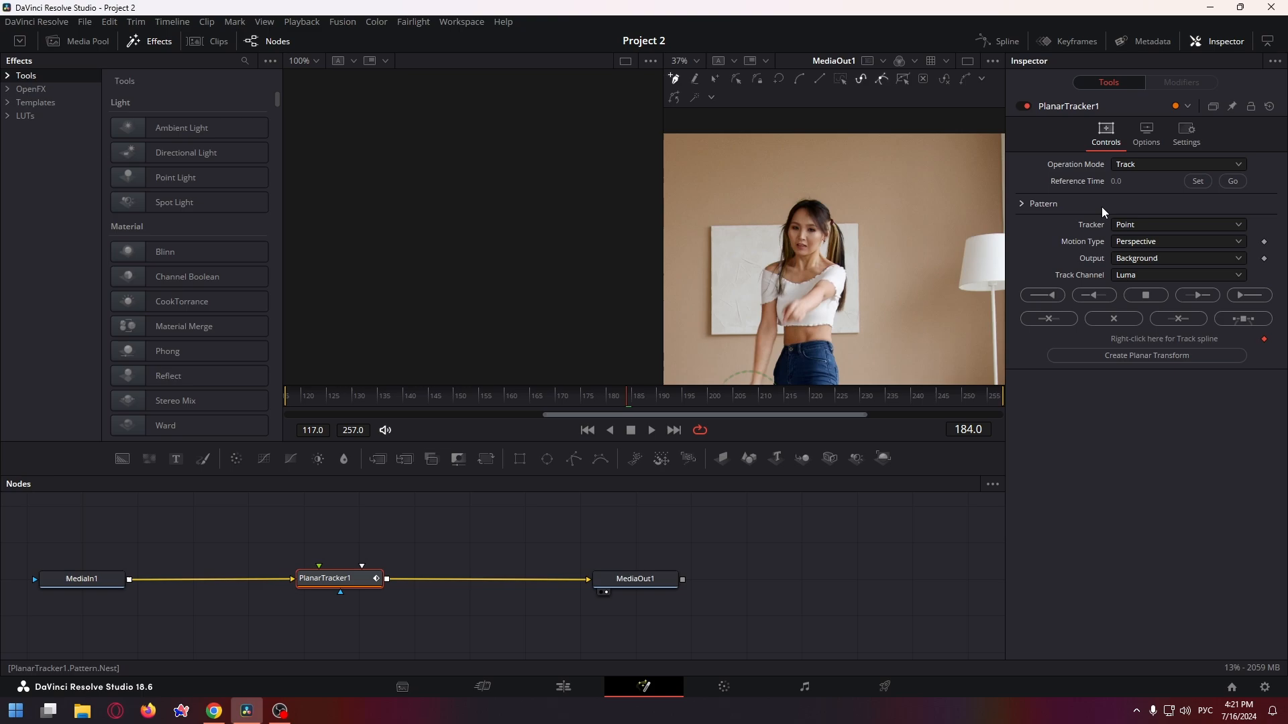
{"action": "left_click", "coordinate": [1196, 181]}
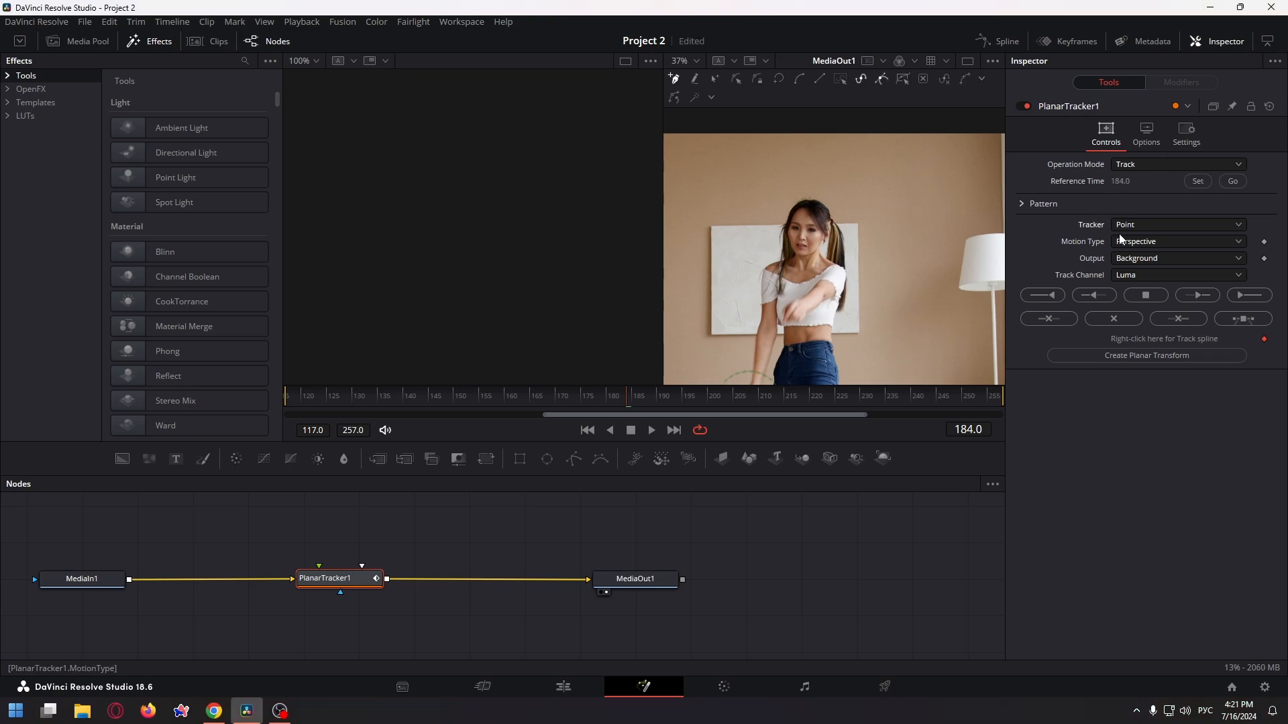
{"action": "left_click", "coordinate": [1177, 224]}
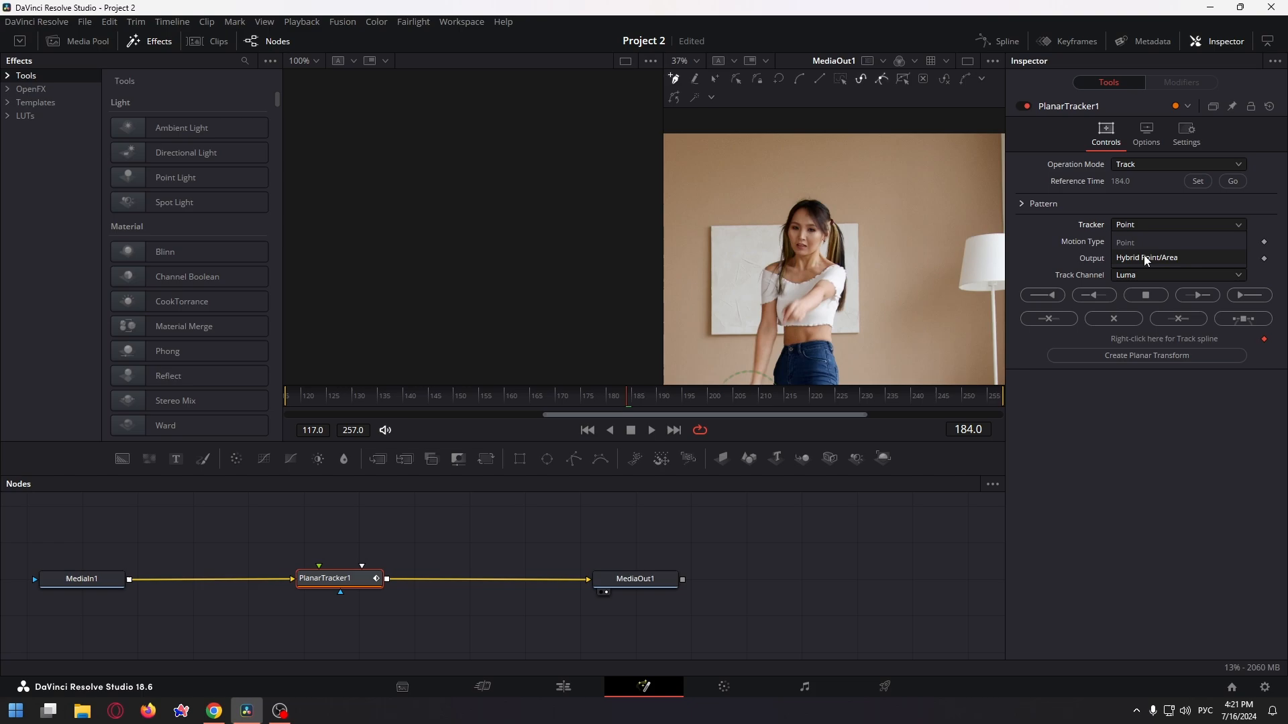
{"action": "left_click", "coordinate": [1176, 241]}
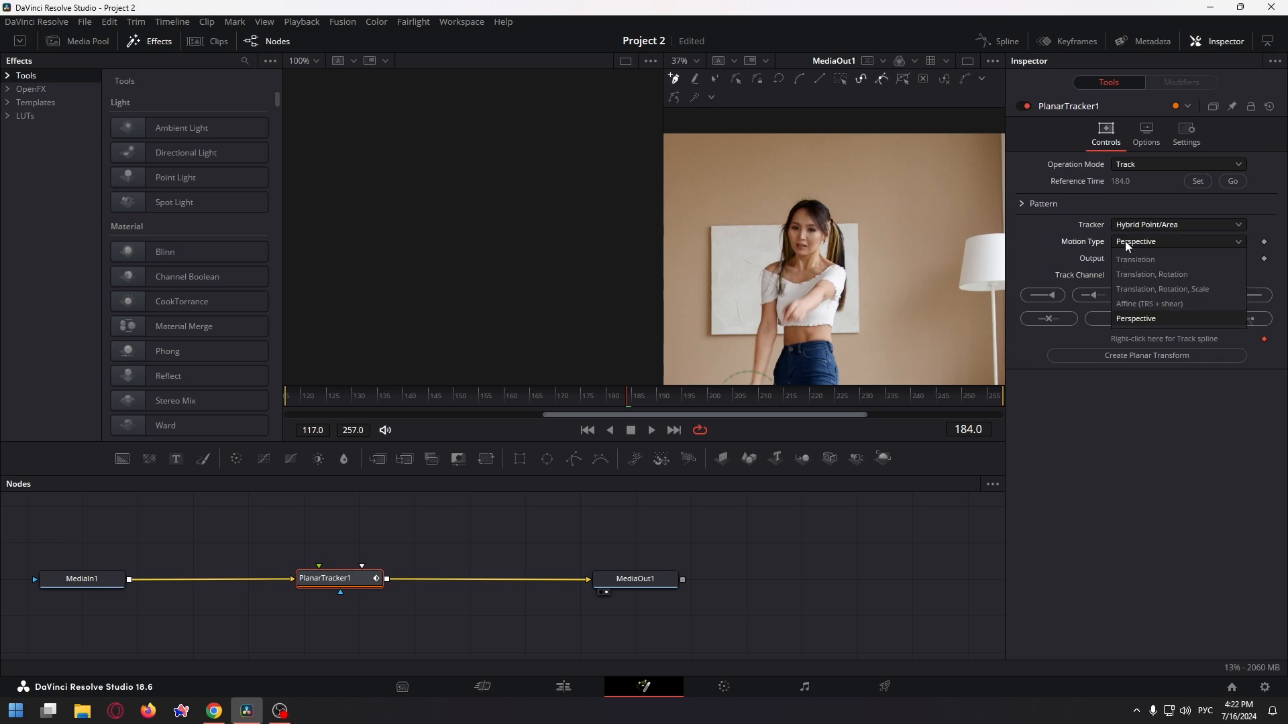
{"action": "left_click", "coordinate": [1136, 259]}
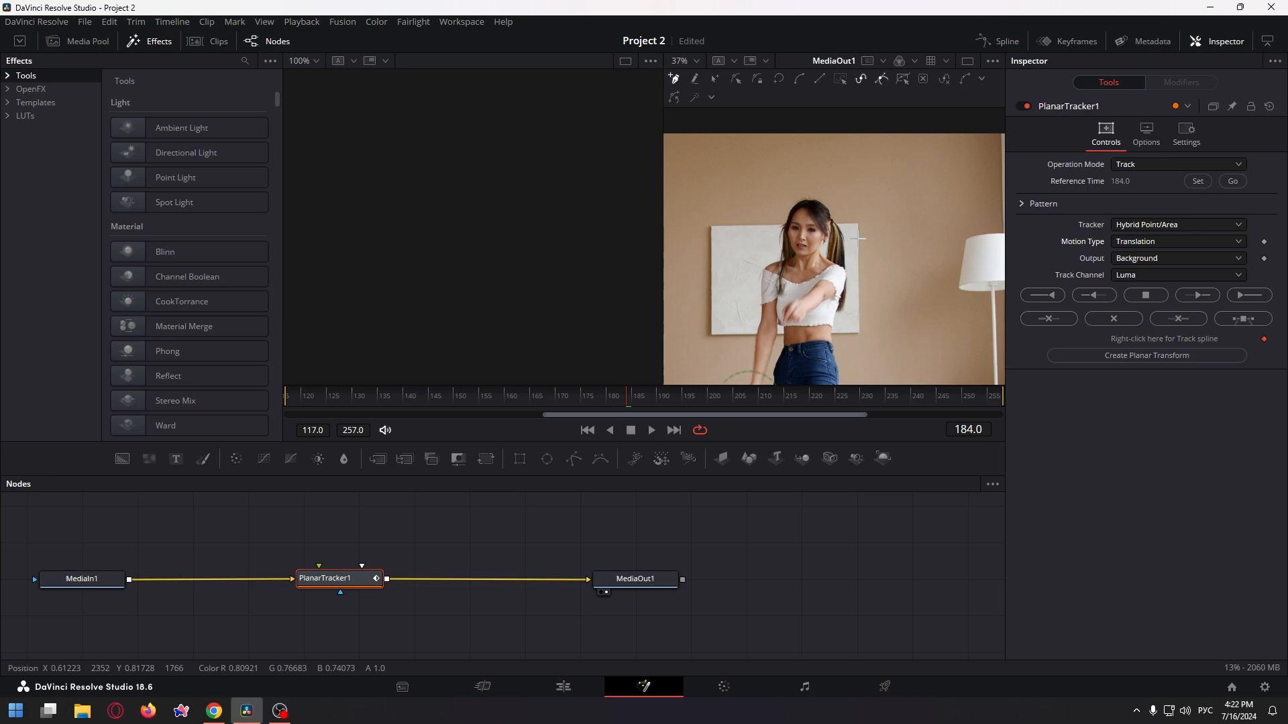
{"action": "mouse_move", "coordinate": [799, 242]}
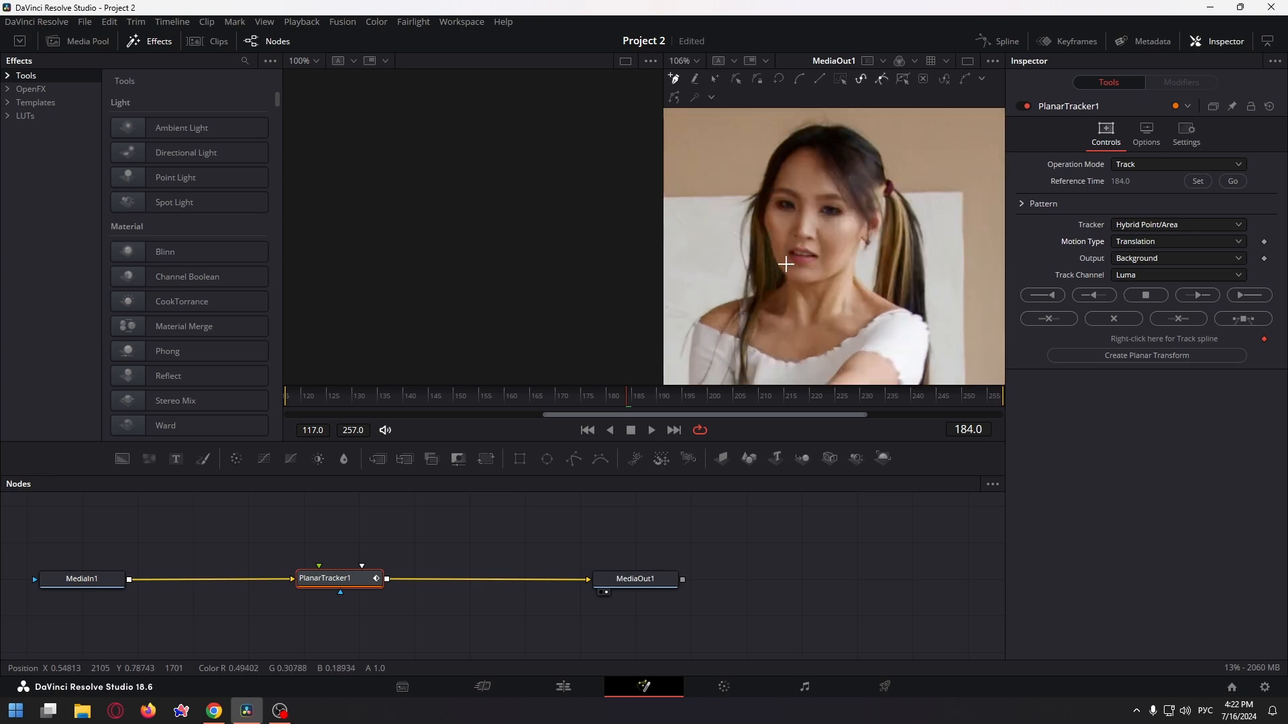
- Draw a closed tracking polygon around the dancer's face in the viewer
{"action": "left_click_drag", "start_coordinate": [785, 265], "coordinate": [774, 197]}
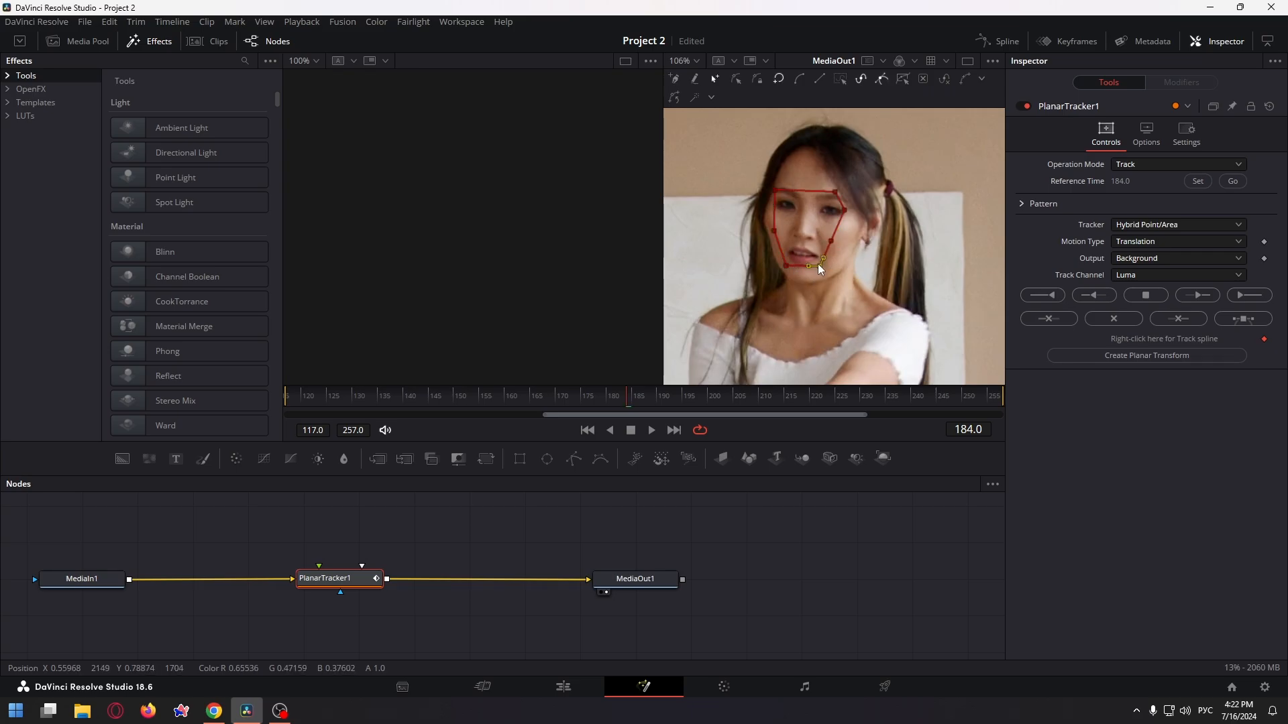
{"action": "left_click", "coordinate": [1247, 295]}
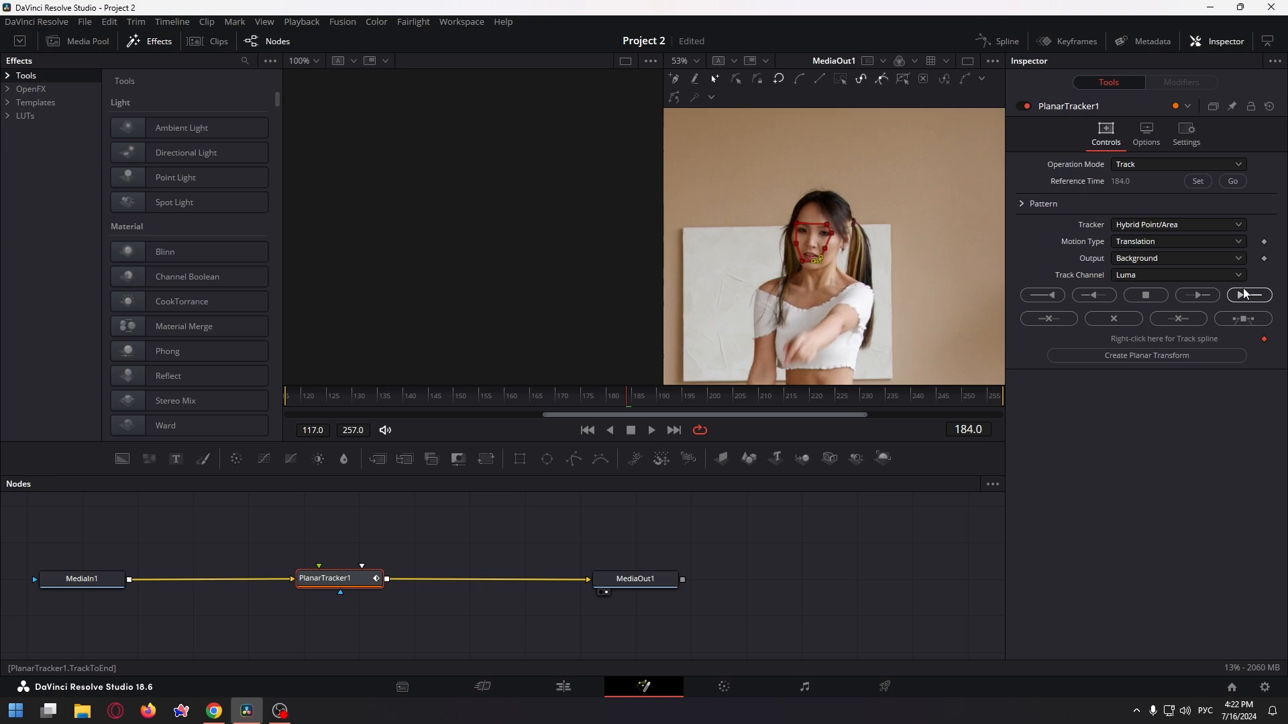
{"action": "mouse_move", "coordinate": [1248, 296]}
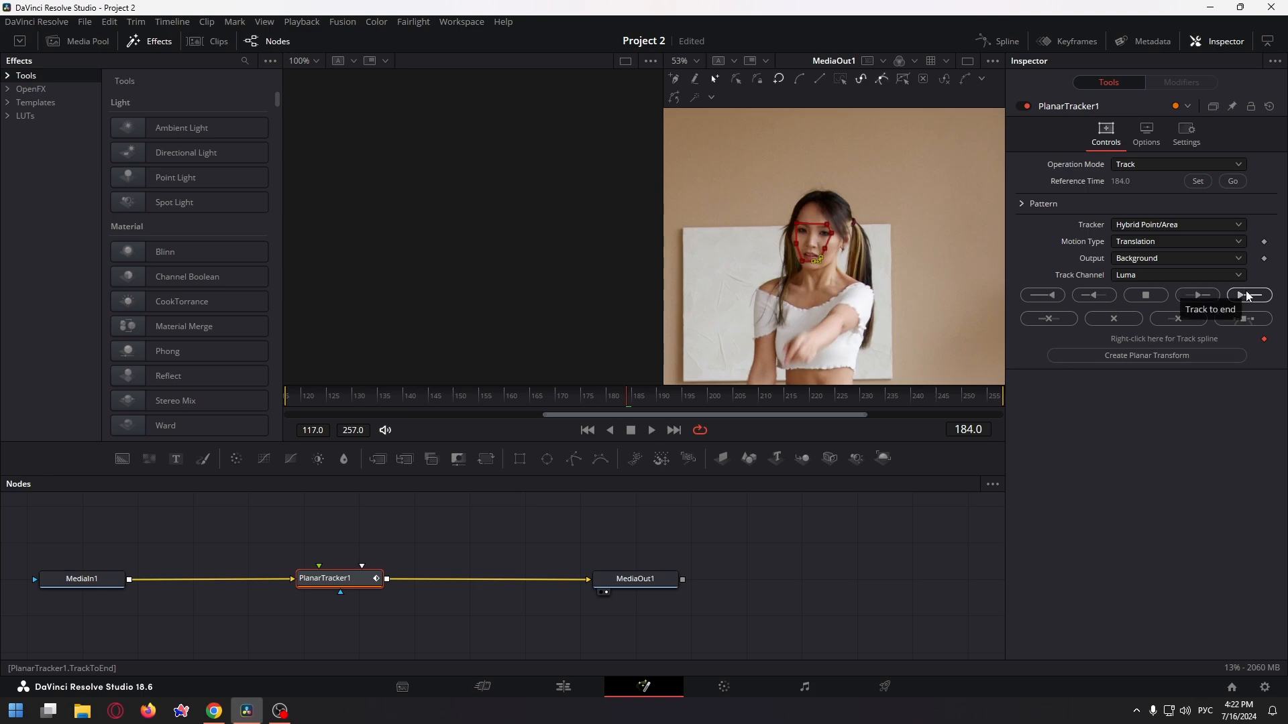
- Track the face to the clip end, then back to the start (frames 117–257)
{"action": "left_click", "coordinate": [1249, 295]}
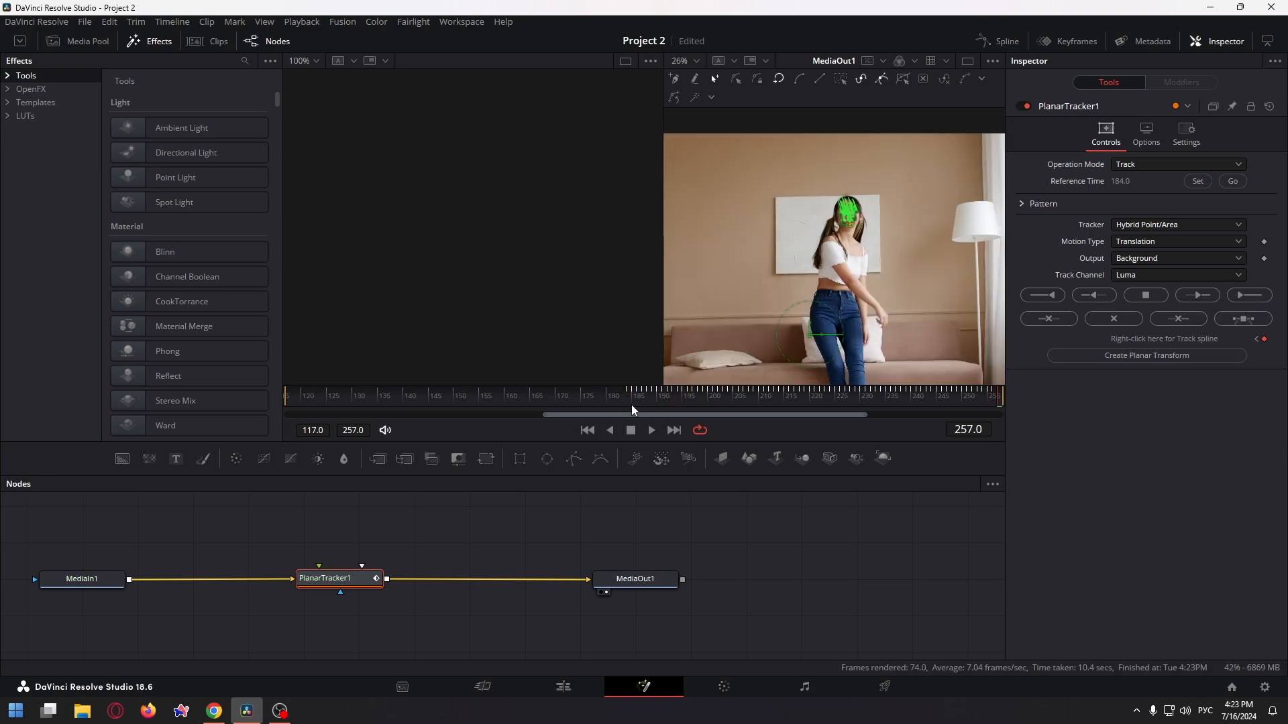
{"action": "left_click", "coordinate": [639, 394]}
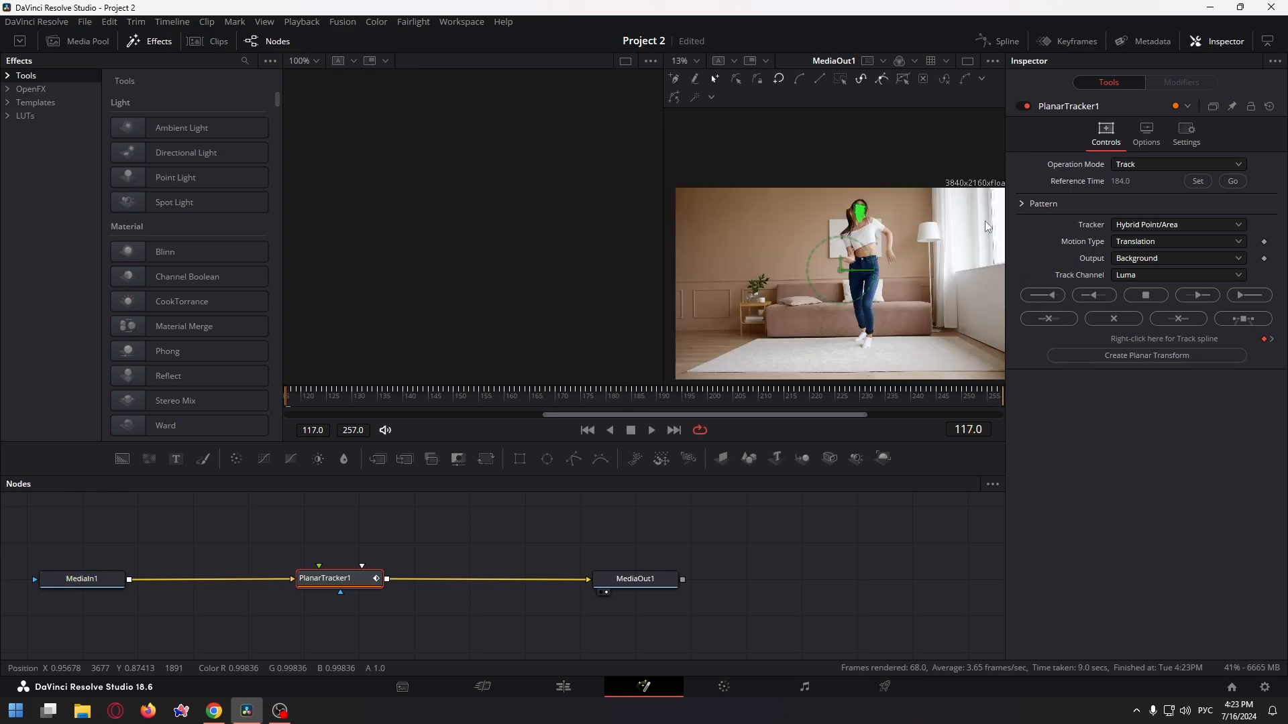
{"action": "mouse_move", "coordinate": [912, 240]}
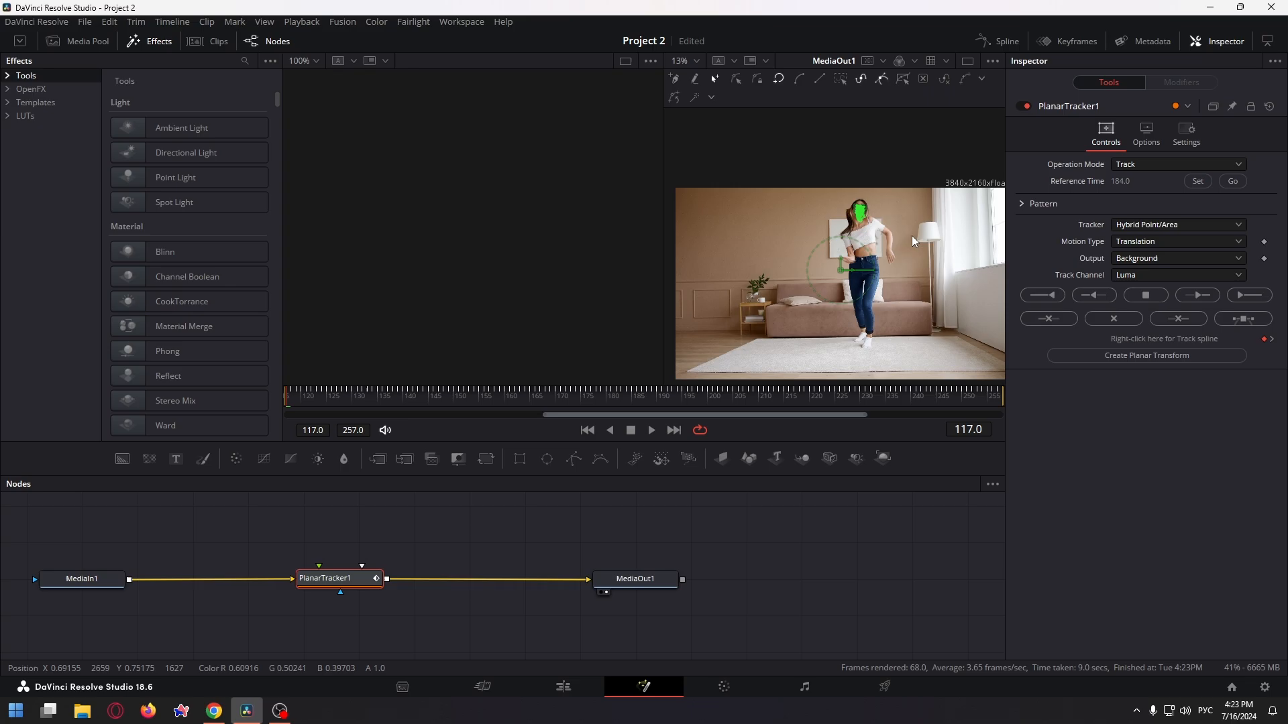
{"action": "mouse_move", "coordinate": [920, 232]}
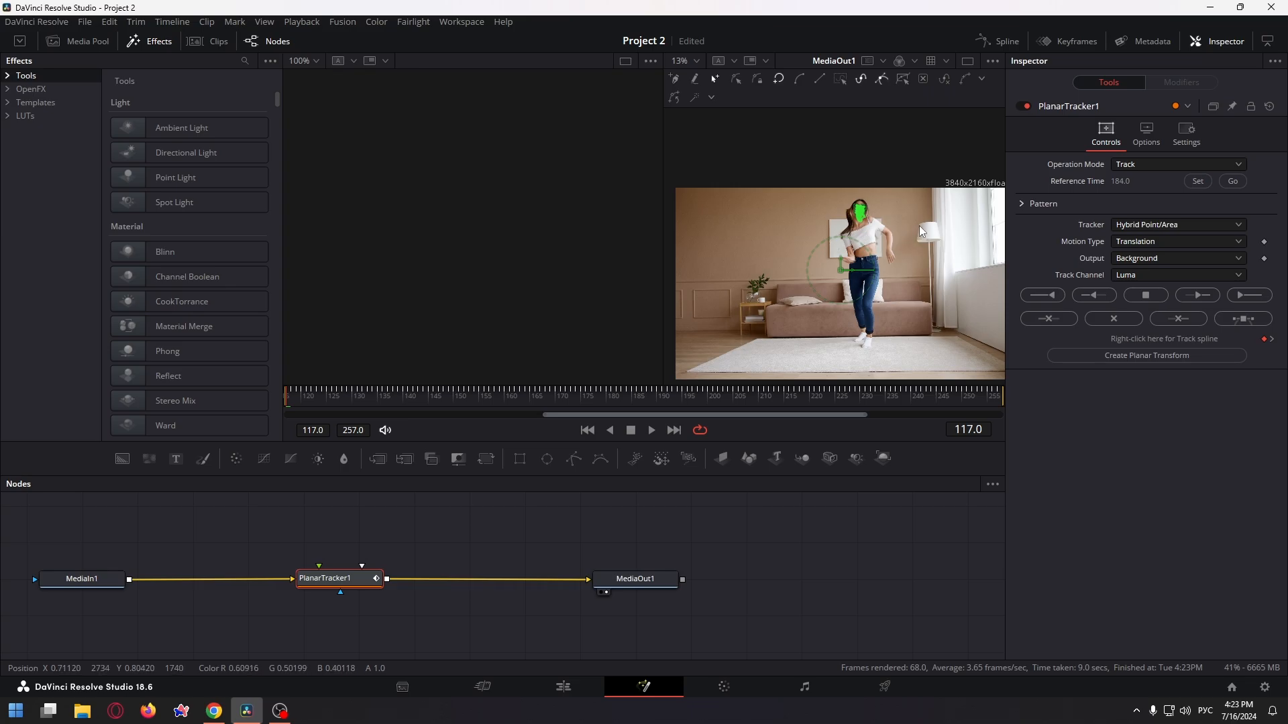
- Set the tracker's Operation Mode to Stabilize
{"action": "left_click", "coordinate": [1177, 164]}
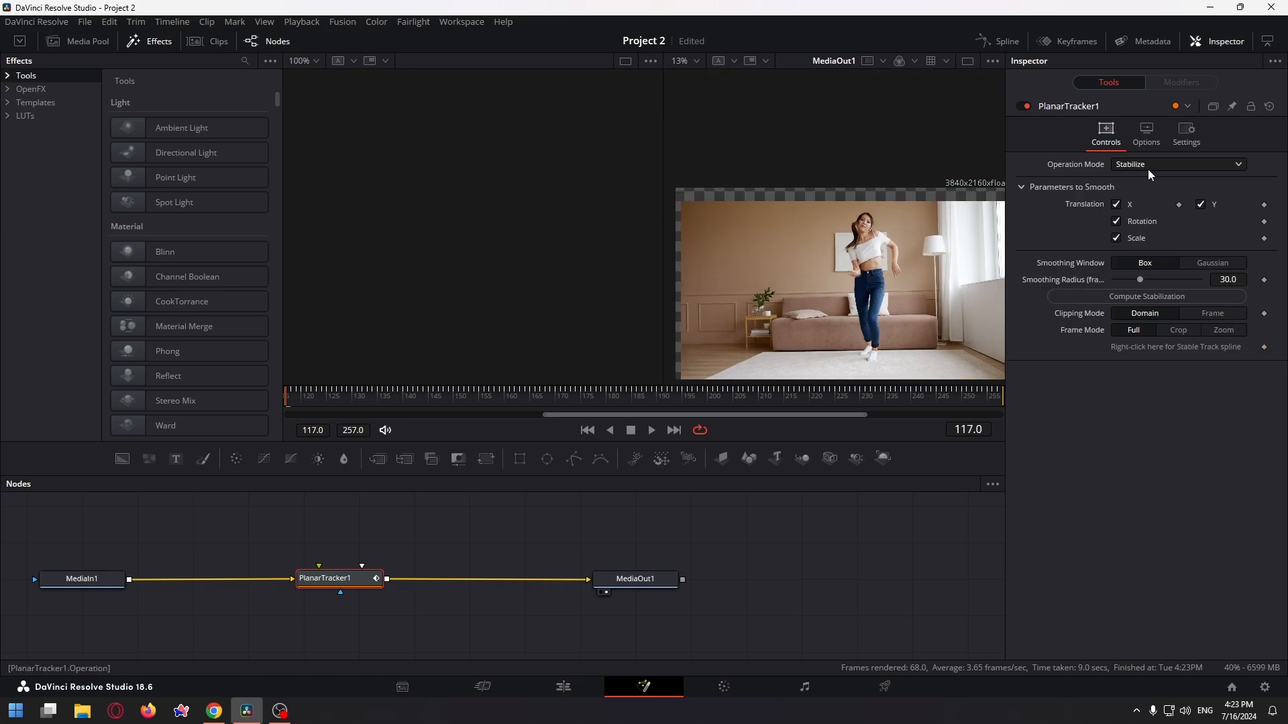
{"action": "left_click", "coordinate": [1177, 164]}
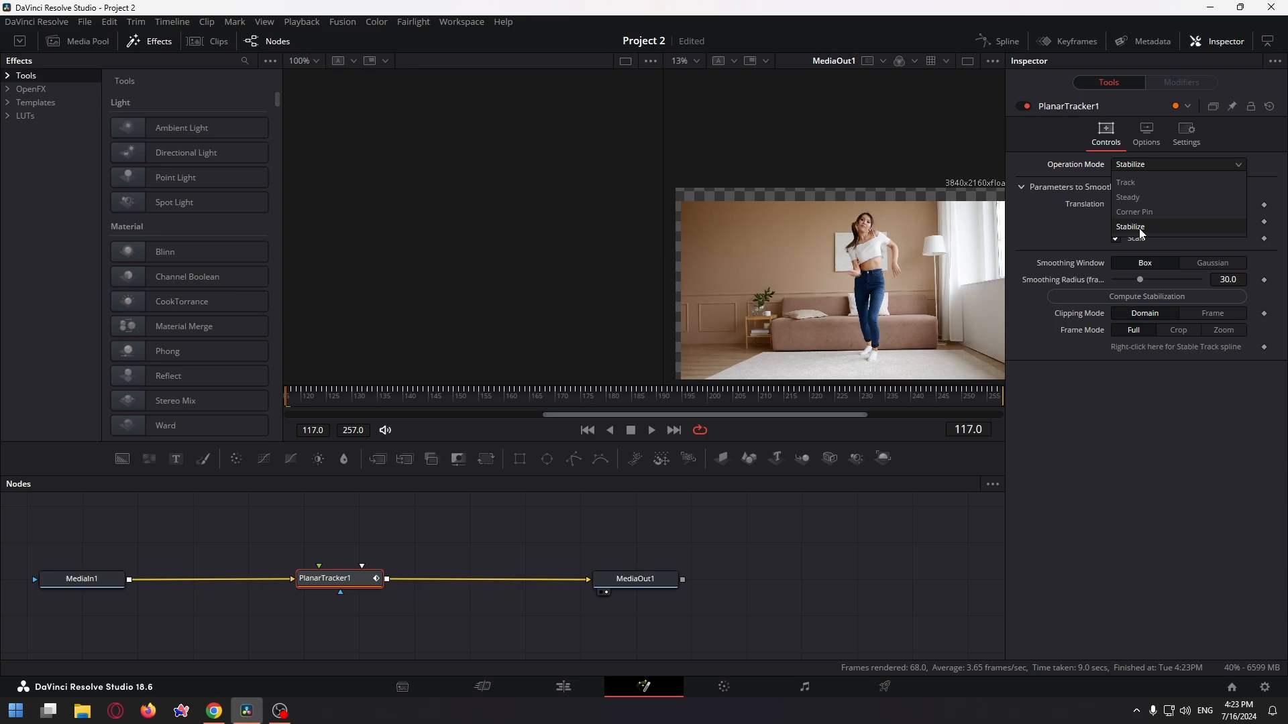
{"action": "left_click", "coordinate": [1132, 227]}
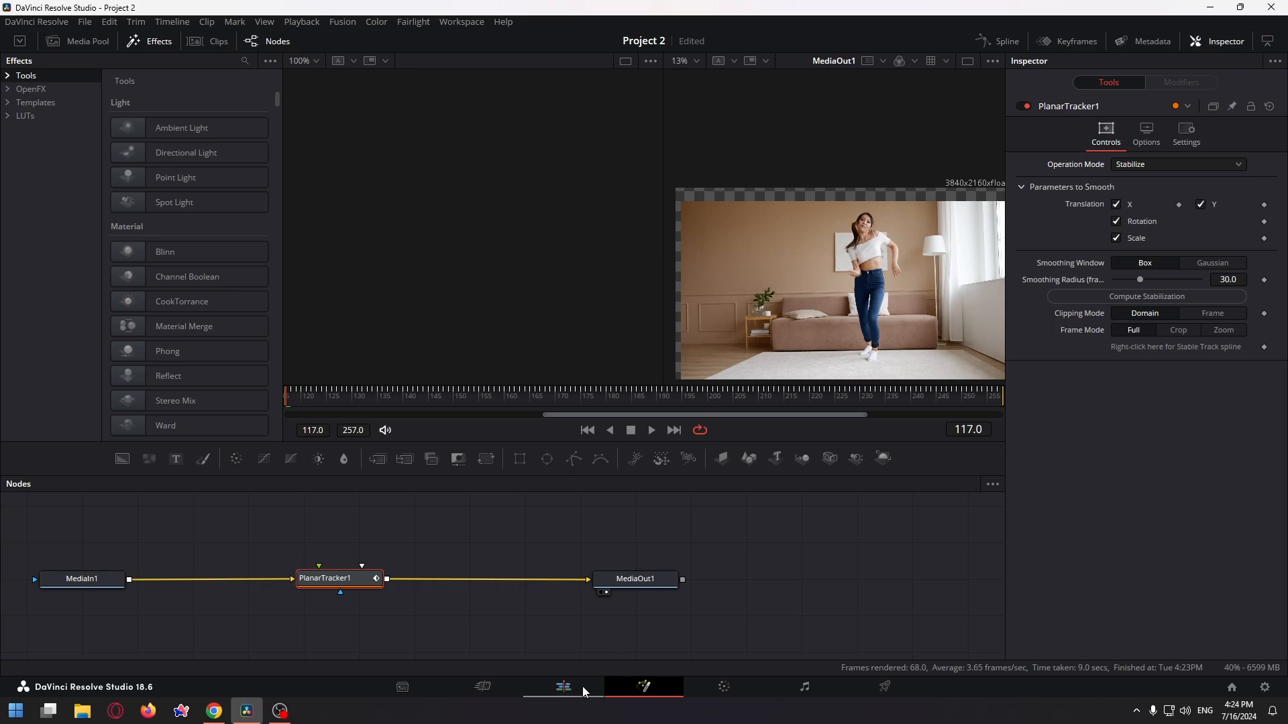
{"action": "mouse_move", "coordinate": [565, 690]}
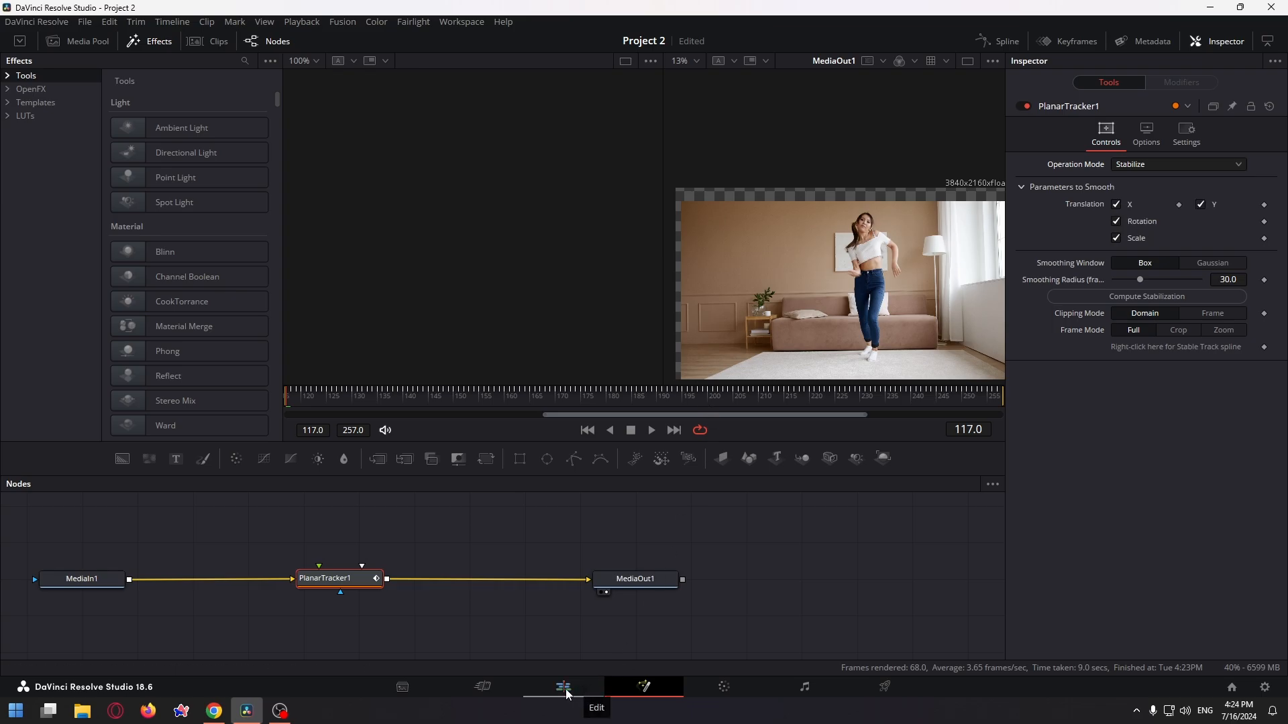
- On the Edit page, zoom the clip to 1.173, reposition it and play it back
{"action": "left_click", "coordinate": [562, 687]}
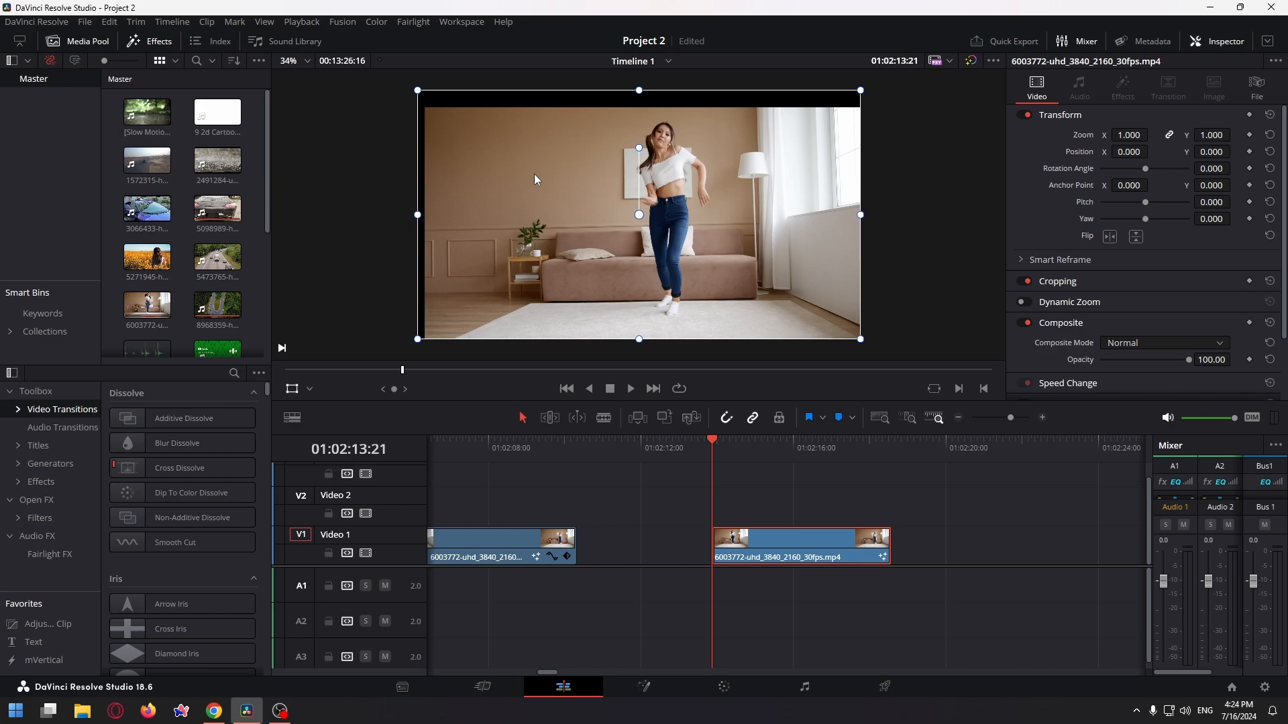
{"action": "mouse_move", "coordinate": [575, 113]}
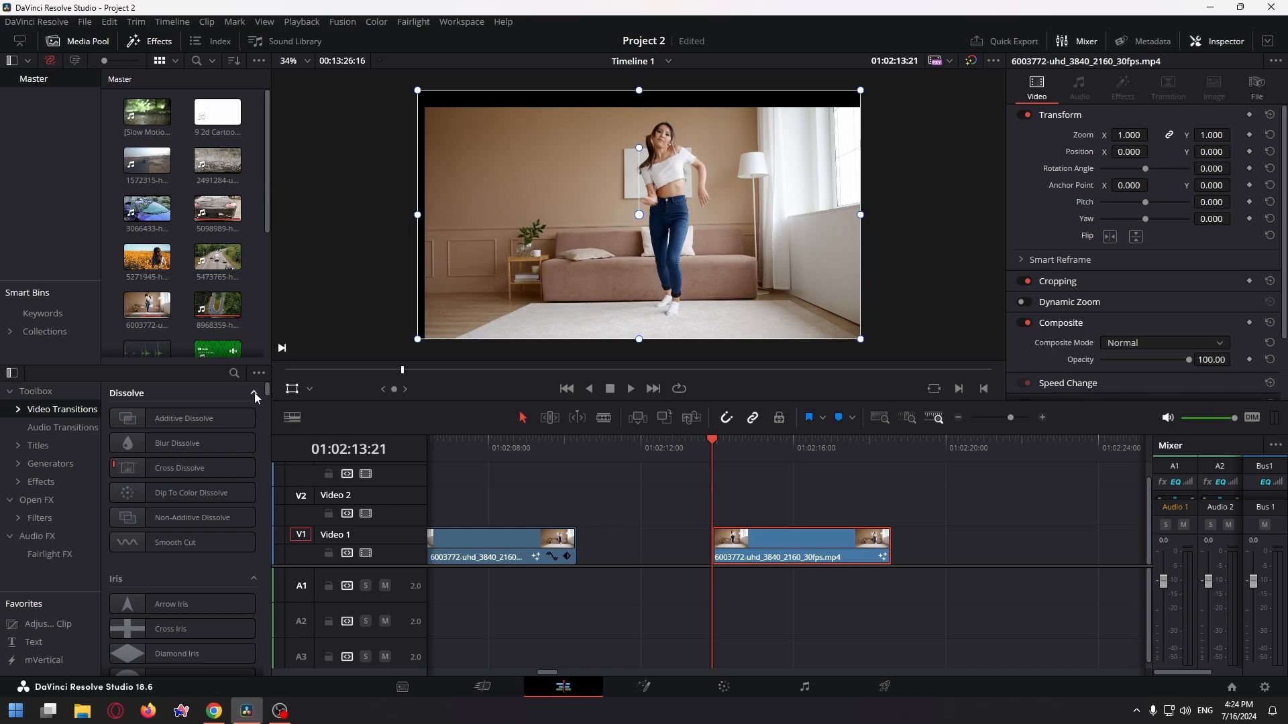
{"action": "left_click", "coordinate": [310, 389]}
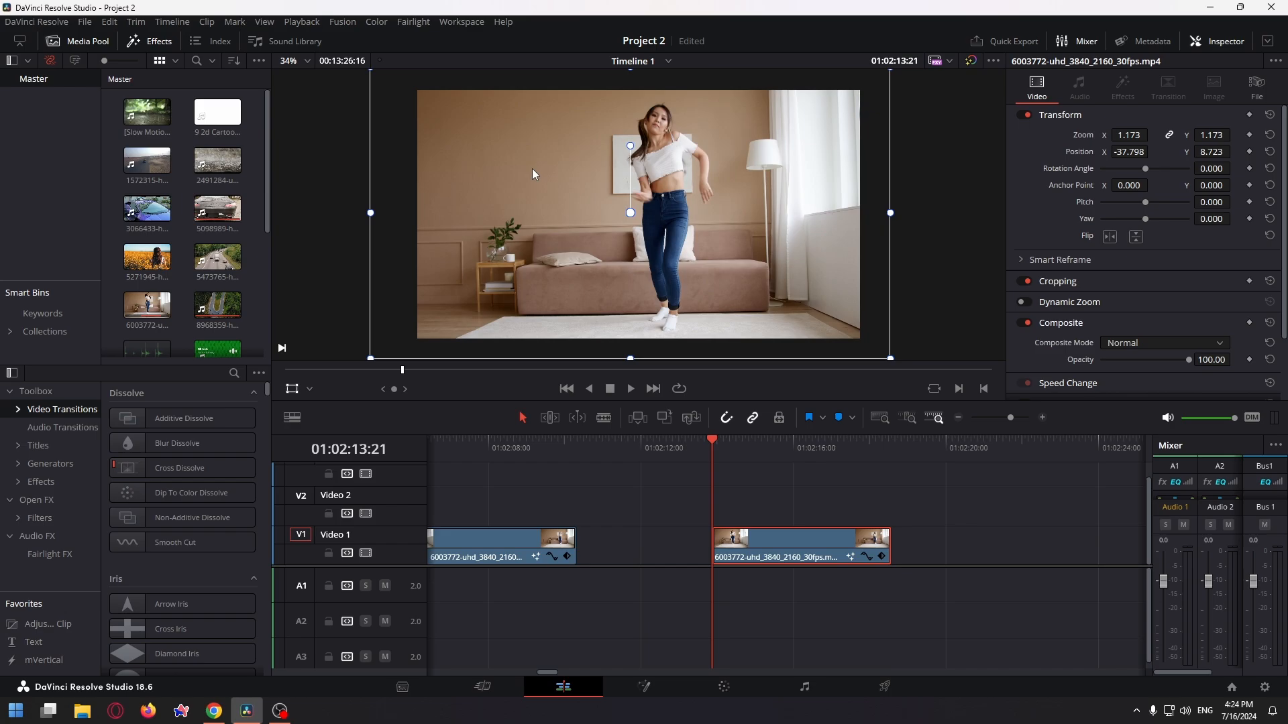
{"action": "left_click", "coordinate": [629, 389]}
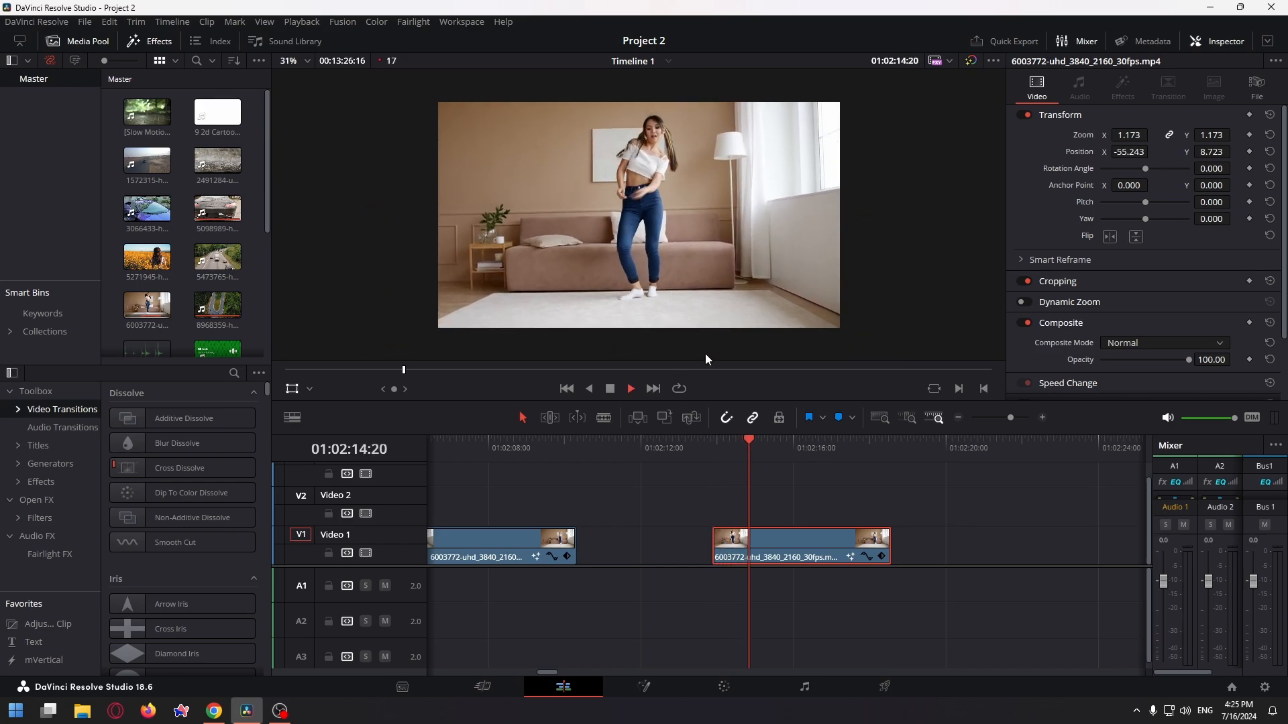